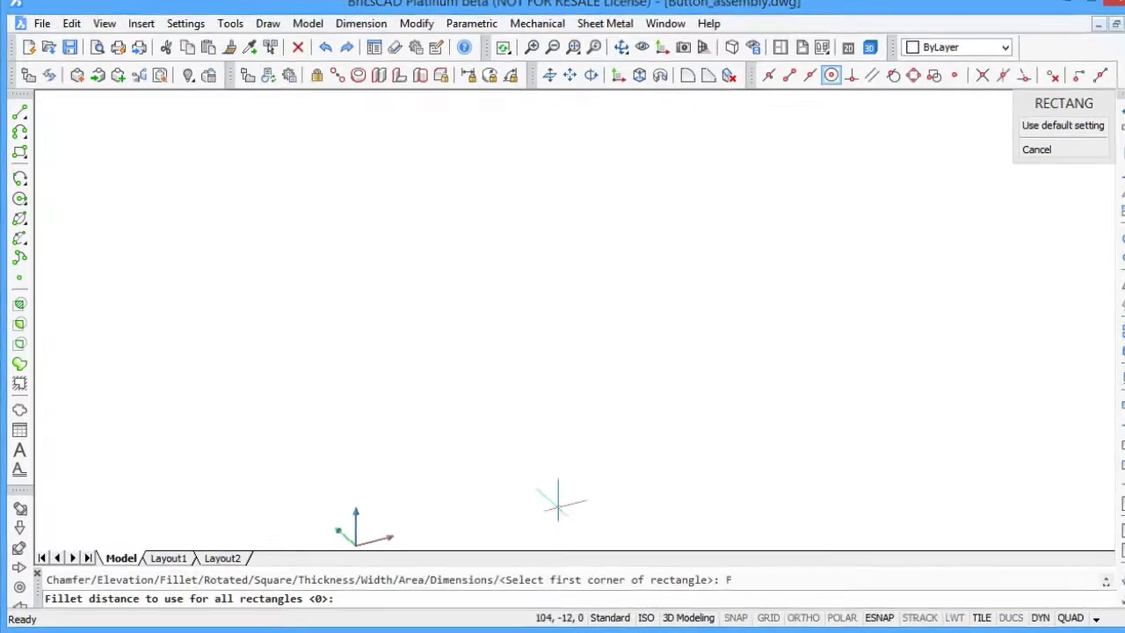
Draw a rectangle from 0,0,0 with 15 corner fillets and opposite corner starting at 150
text(15)
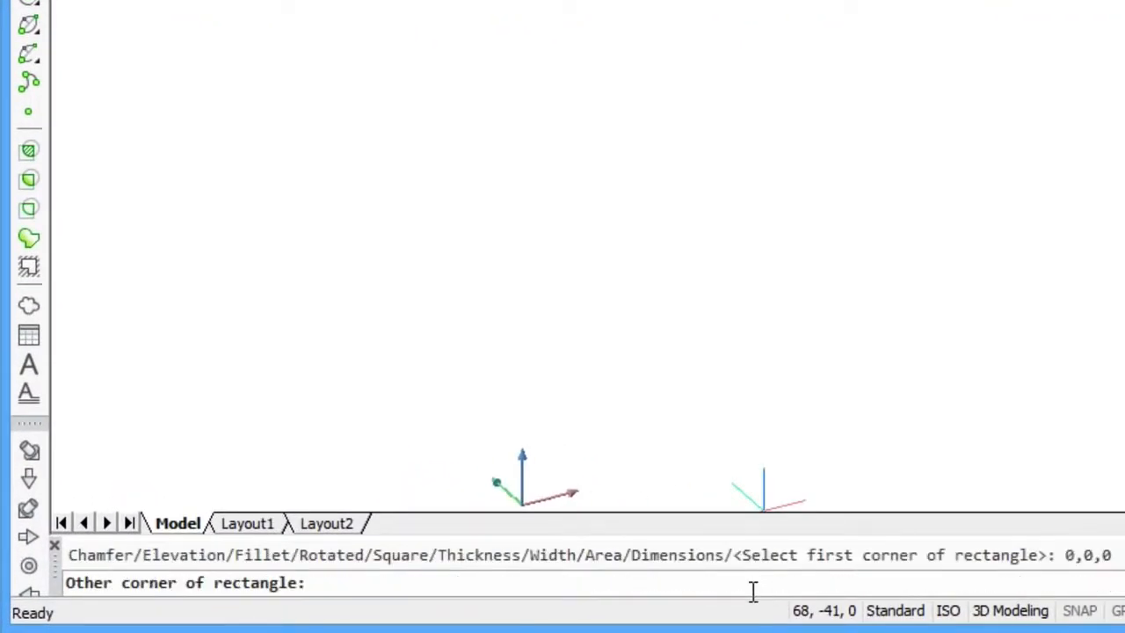
text(150,)
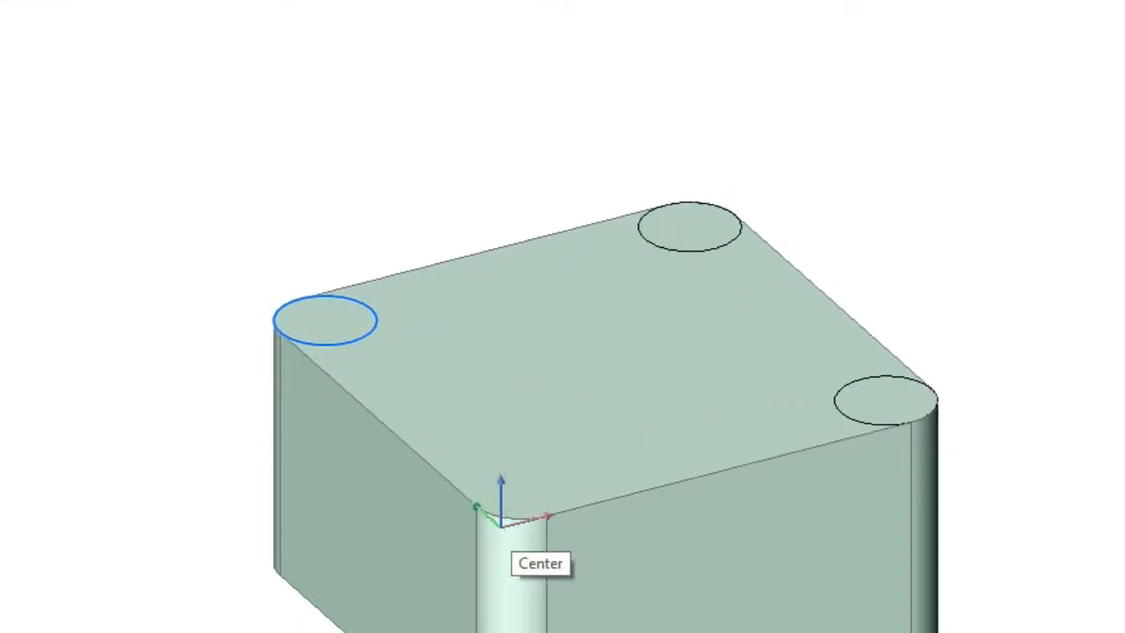
Centre a circle on the front rounded corner of the box top
click(518, 514)
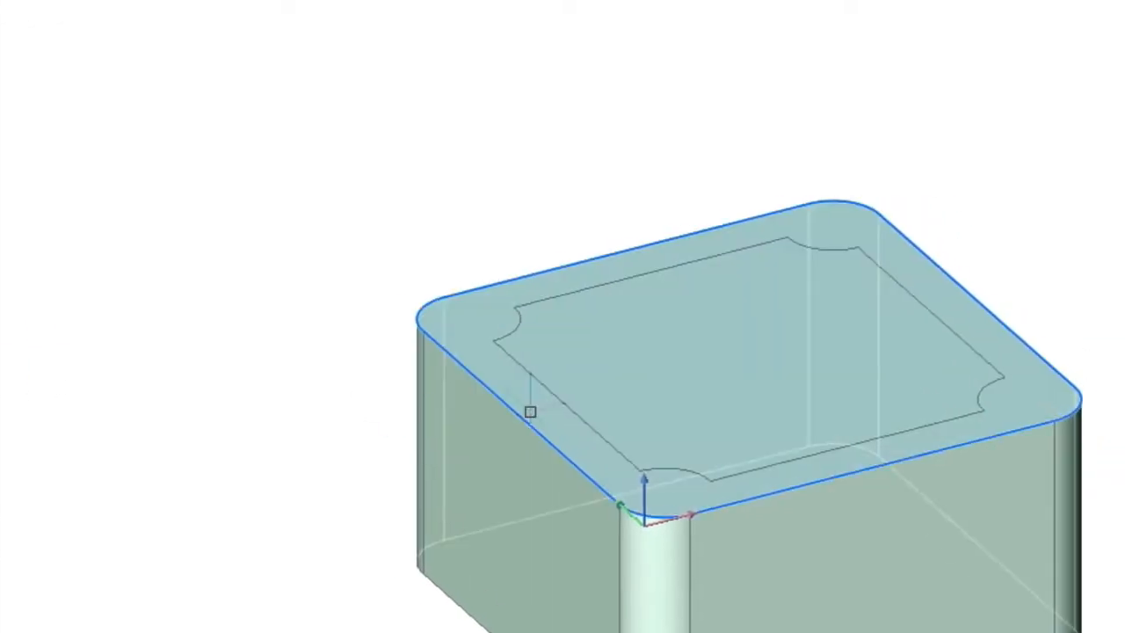
Extrude the notched inner top region downward into the box to form a rimmed cavity
click(530, 411)
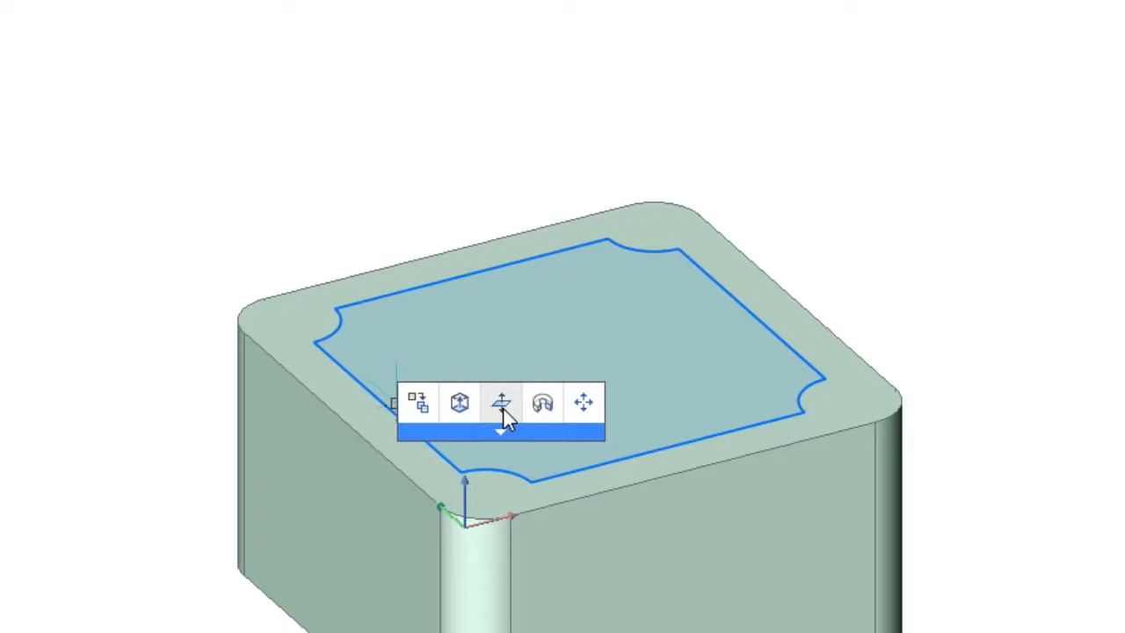
click(501, 402)
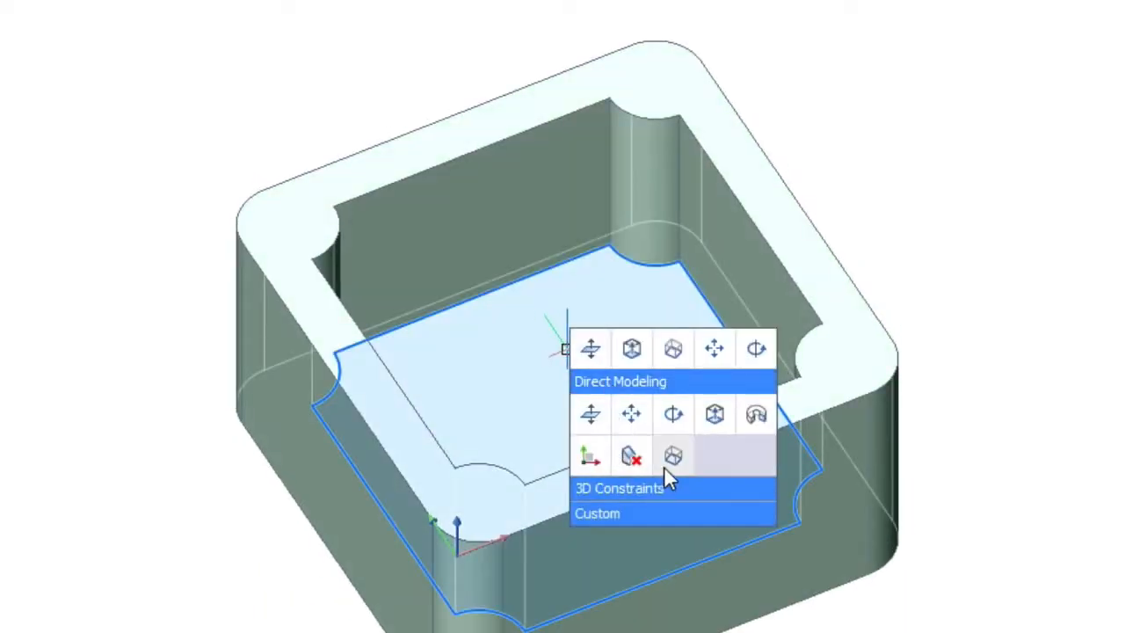
click(672, 455)
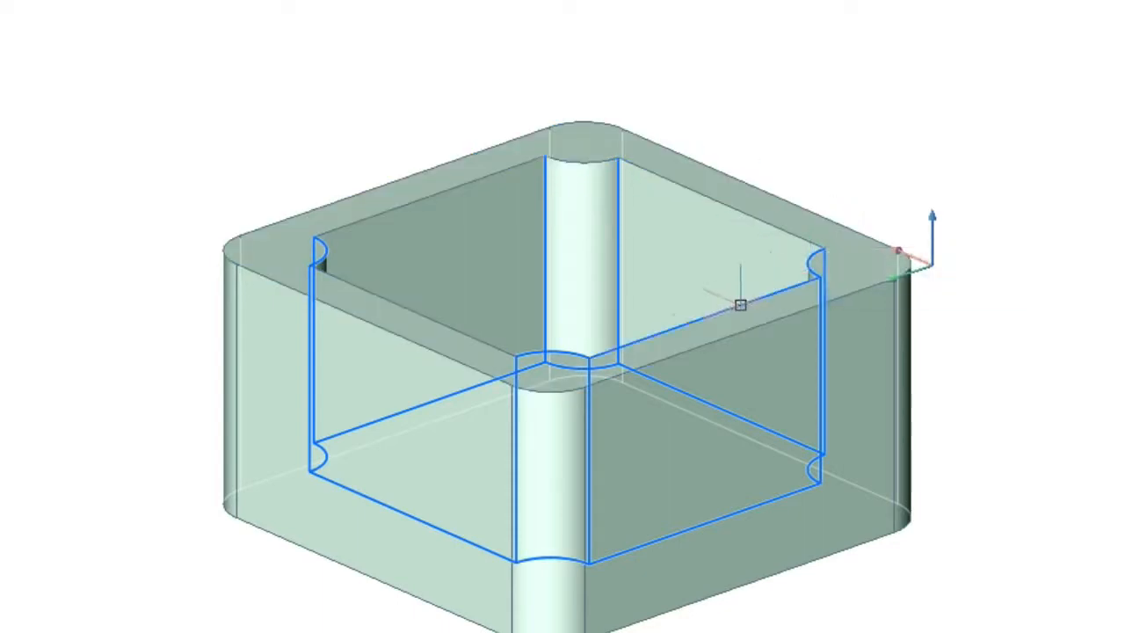
mouse_move(571, 356)
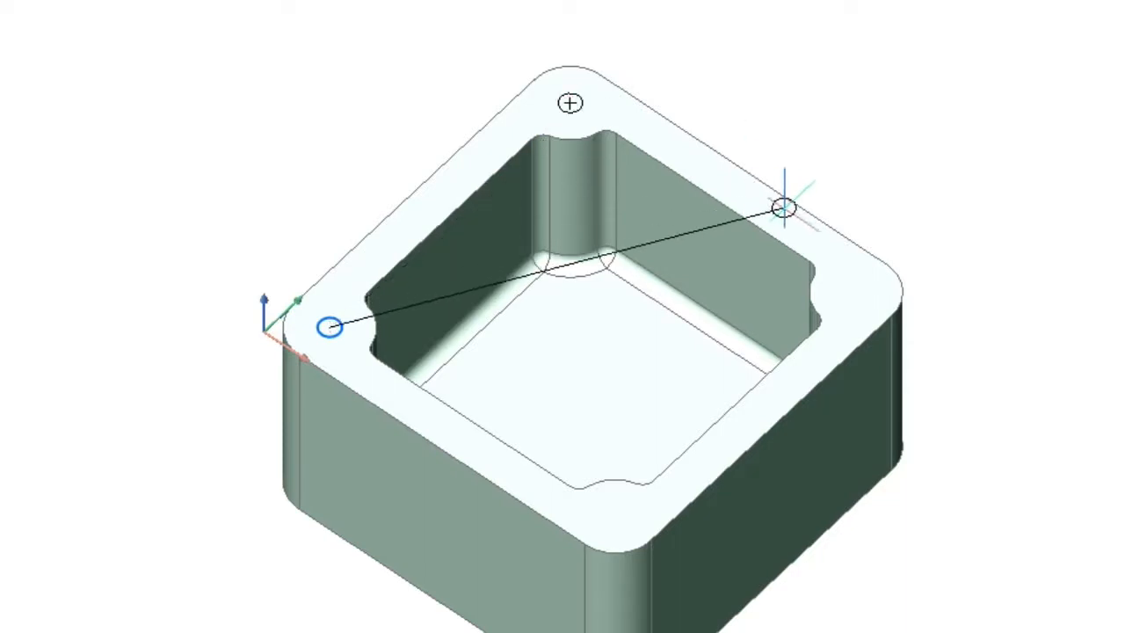
mouse_move(905, 291)
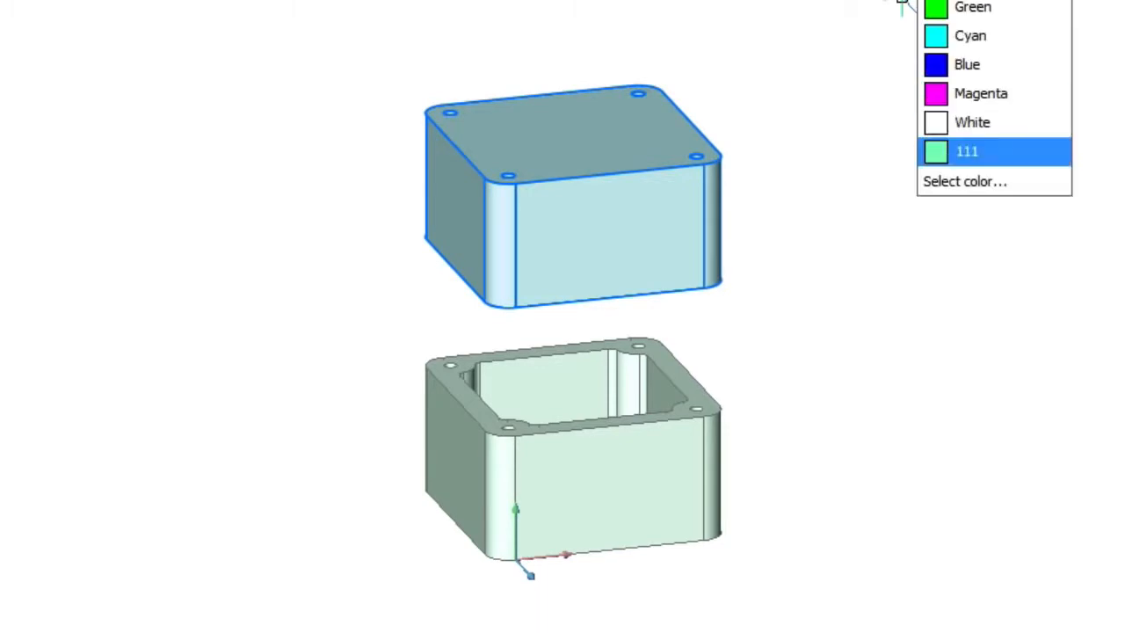
Colour the copied upper block Yellow and select its top face to reduce height
click(967, 151)
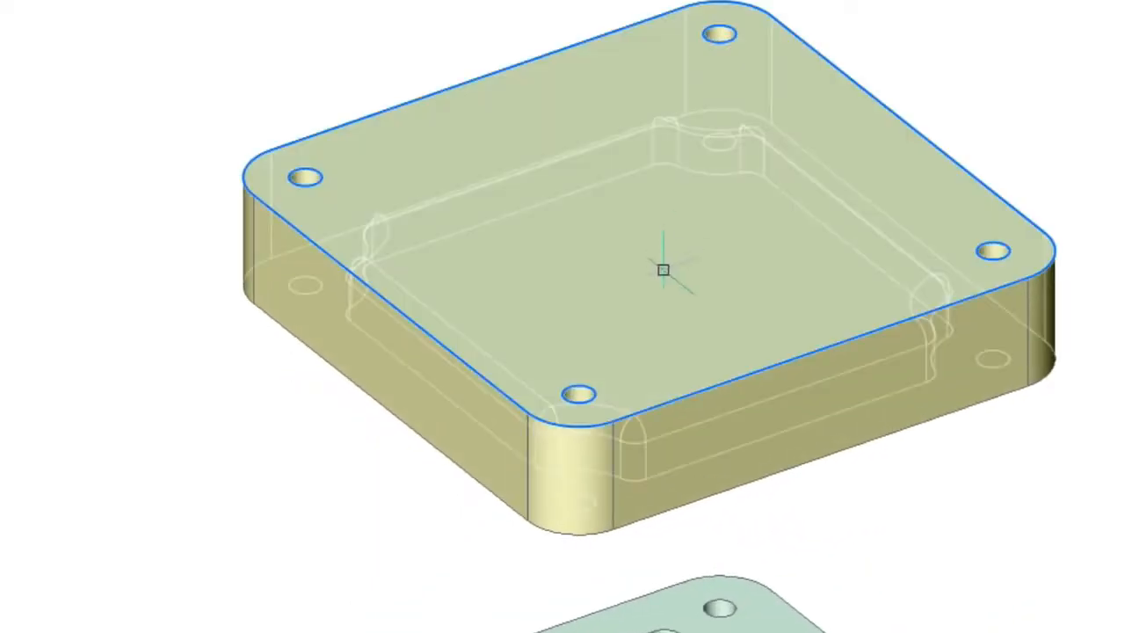
click(663, 270)
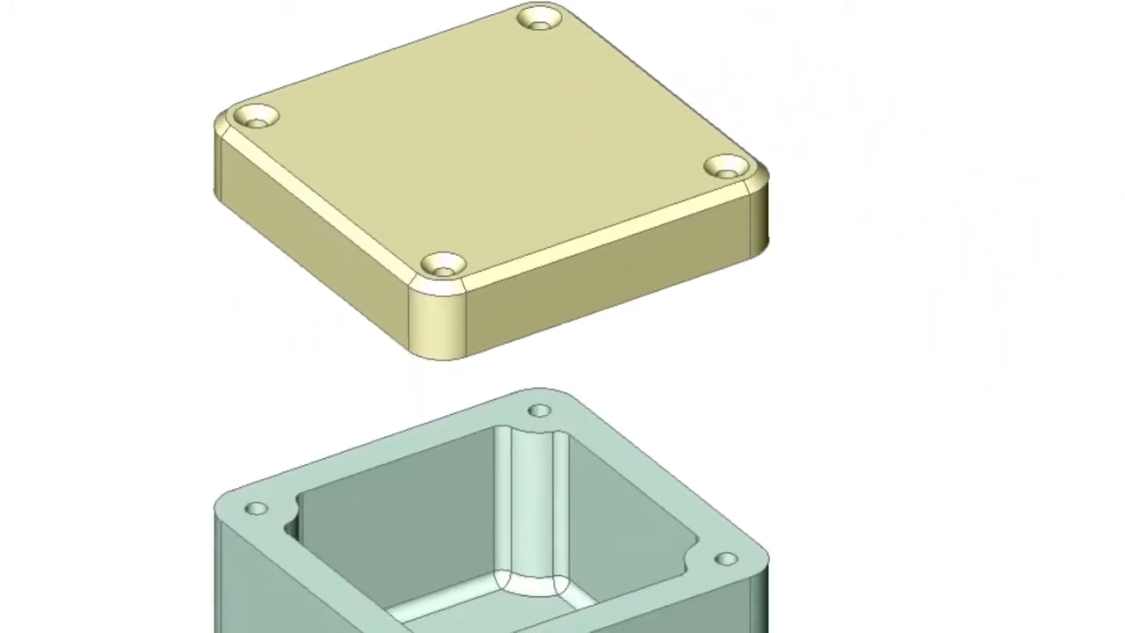
Cut a round hole through the cover's centre and select the hole edge
click(492, 114)
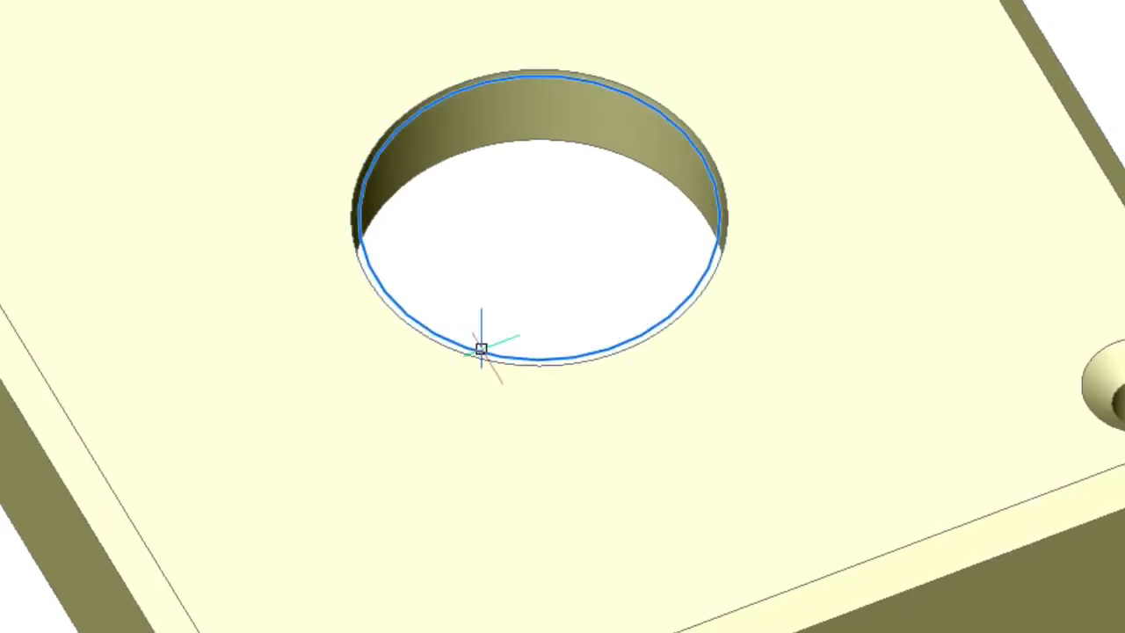
click(481, 348)
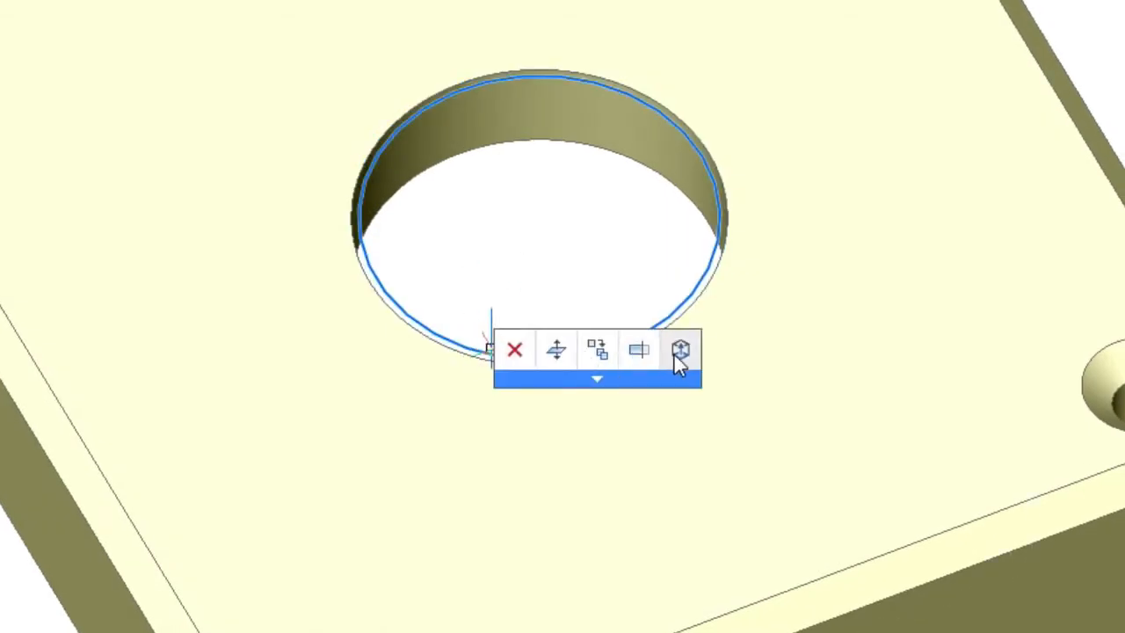
Extrude the hole edge into a Red button cylinder and fillet its cap edge
click(681, 350)
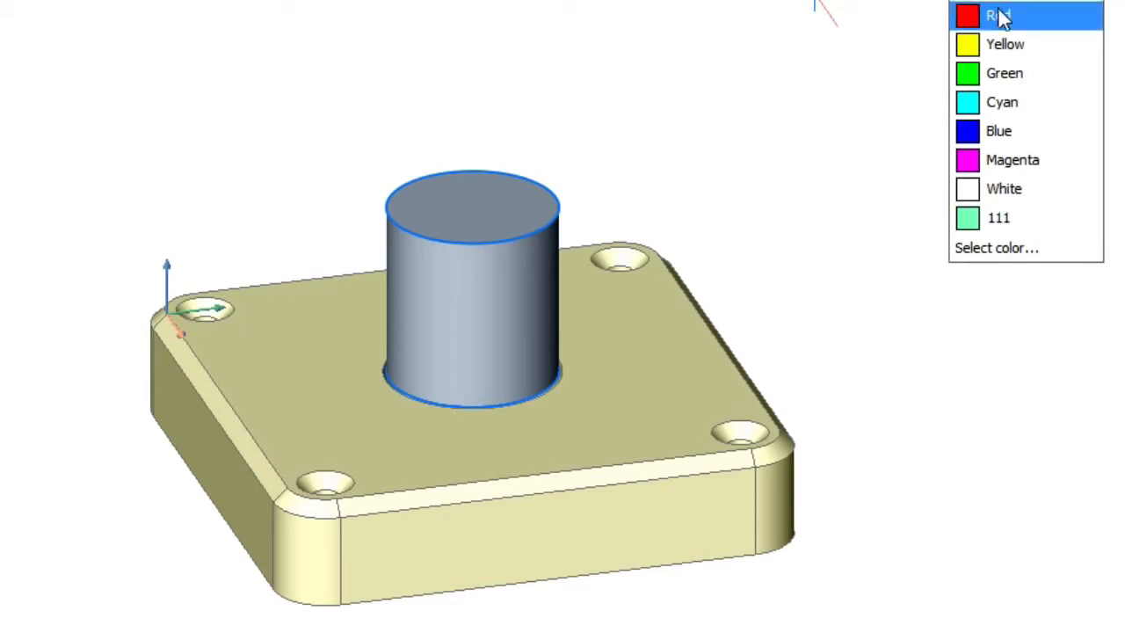
click(998, 15)
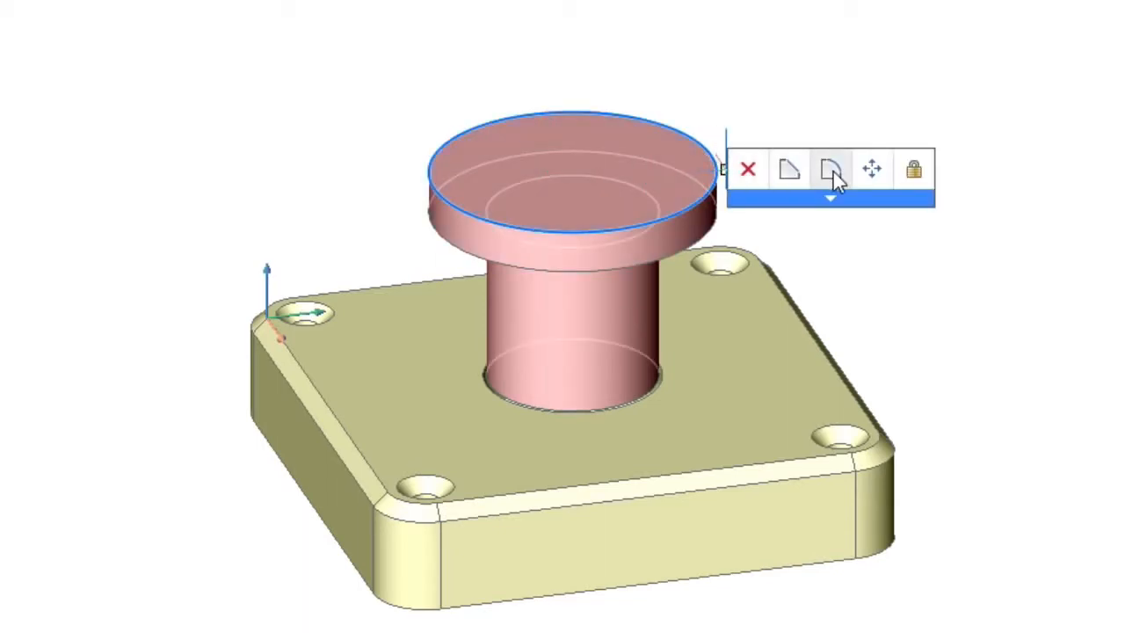
click(830, 168)
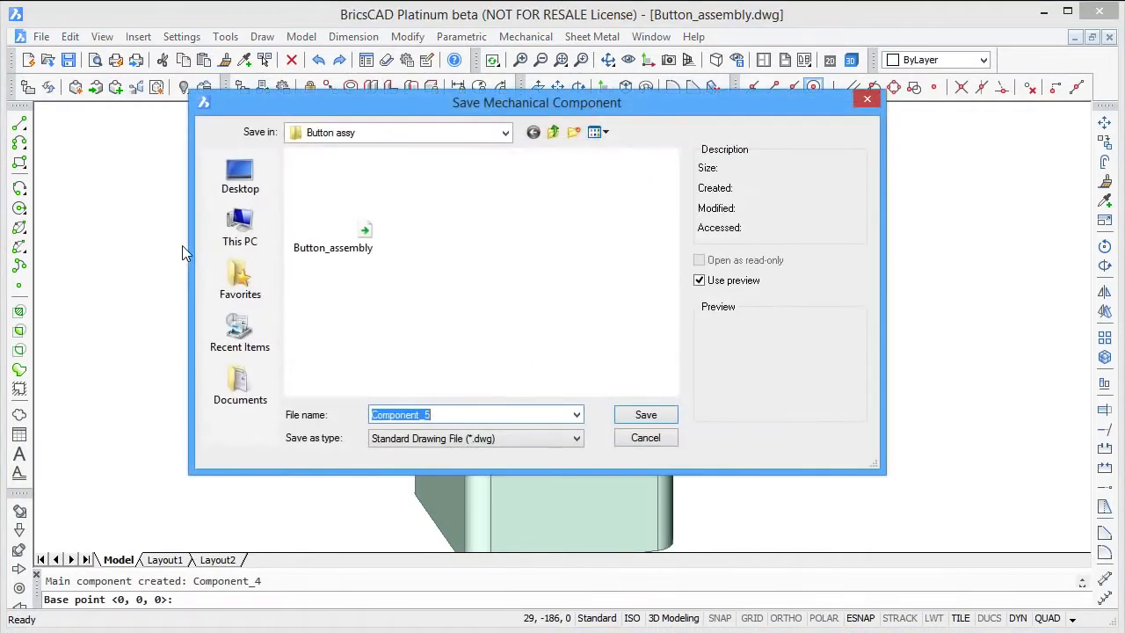
Save the green base component under the file name 'base'
text(base)
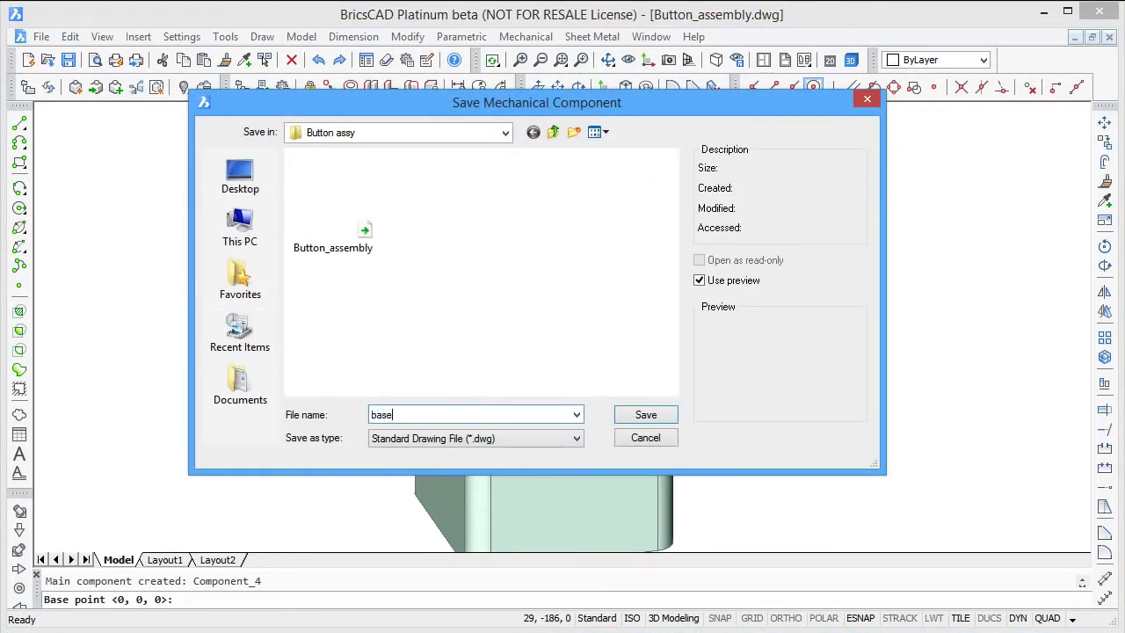
click(645, 414)
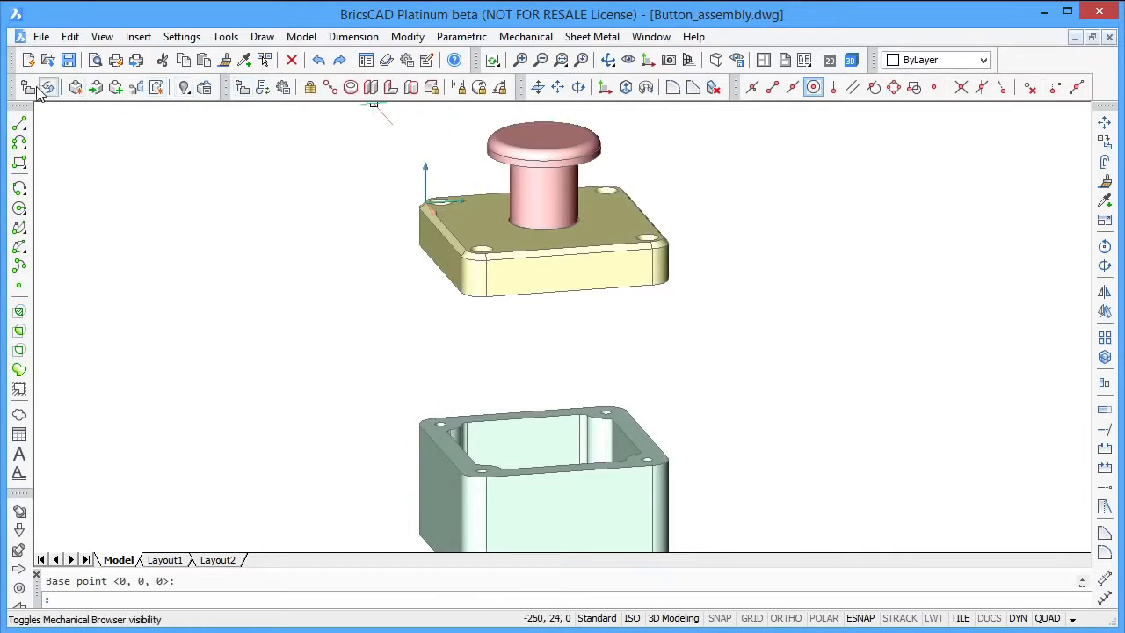
Show the Mechanical Browser, fix the green base, and centre the button concentrically in the hole
click(48, 87)
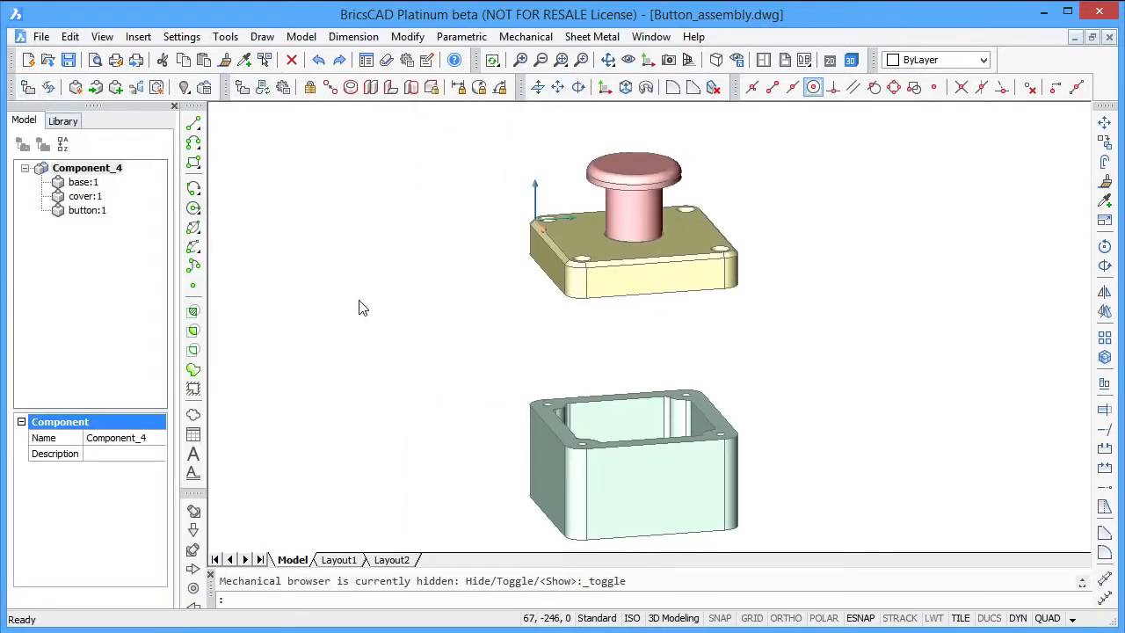
click(632, 461)
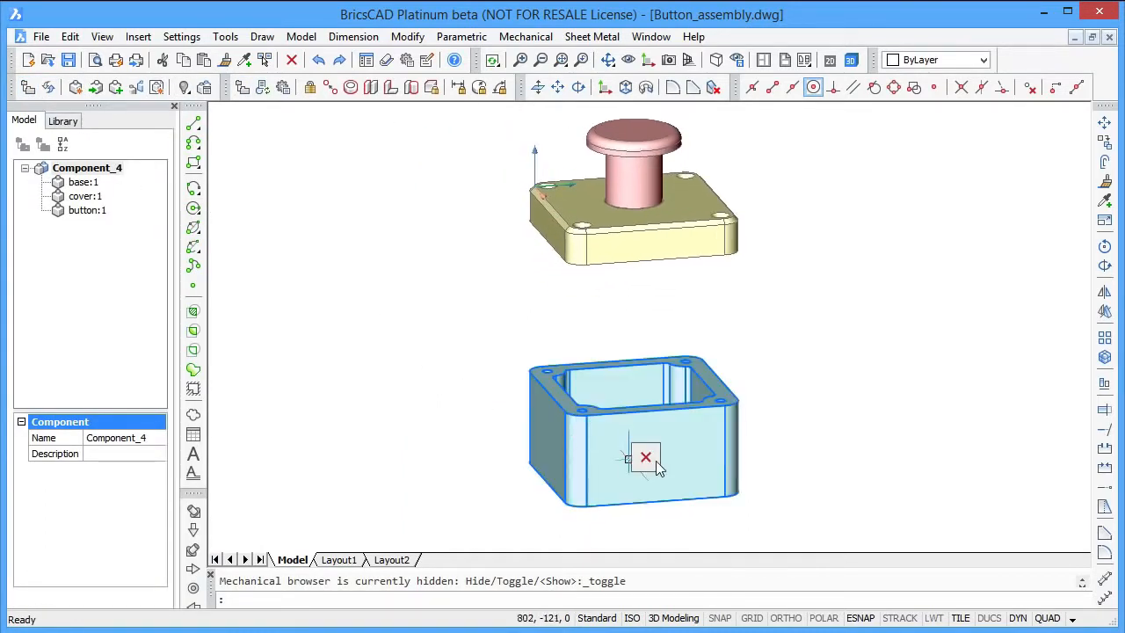
click(646, 457)
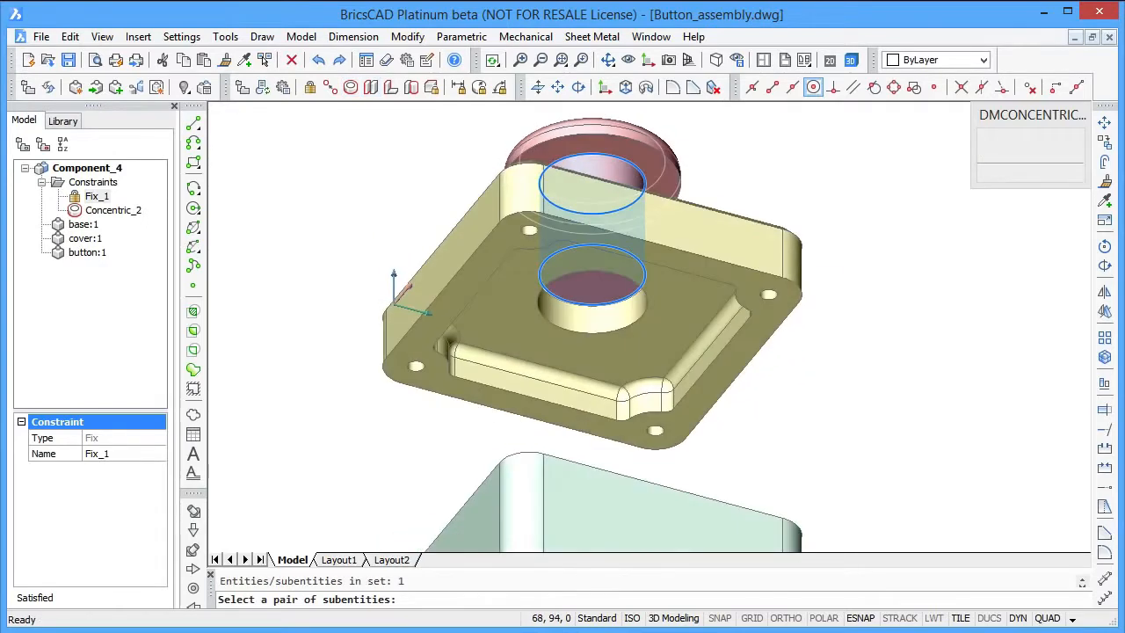
click(591, 163)
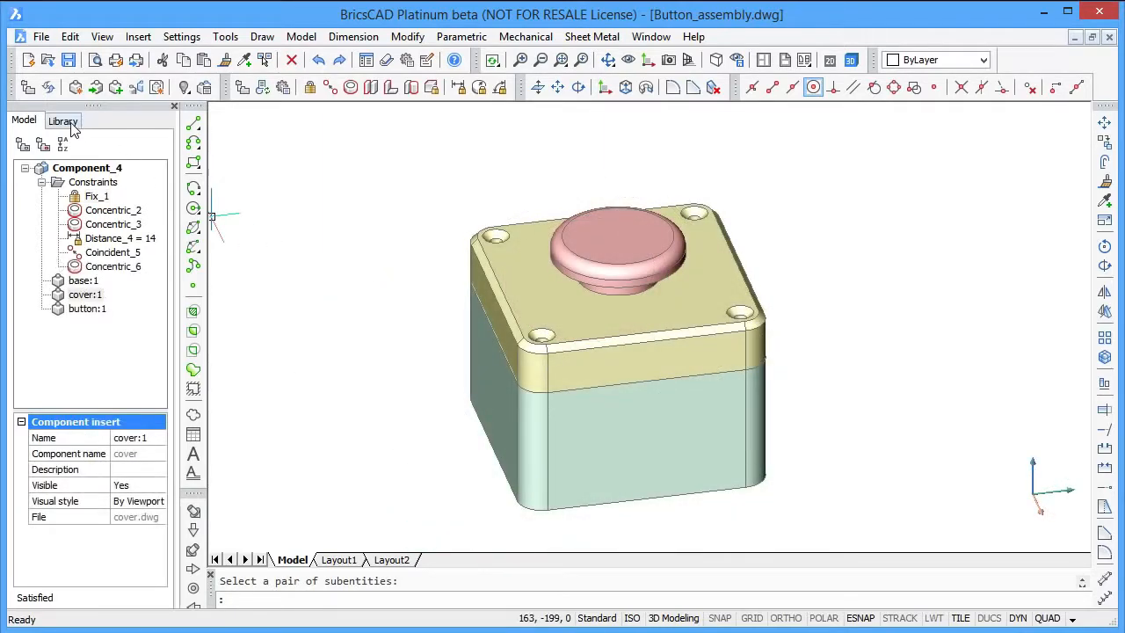
Insert ISO 2009 M8 X 1 screws, length 70, in the corner holes, then edit Distance_4
click(62, 120)
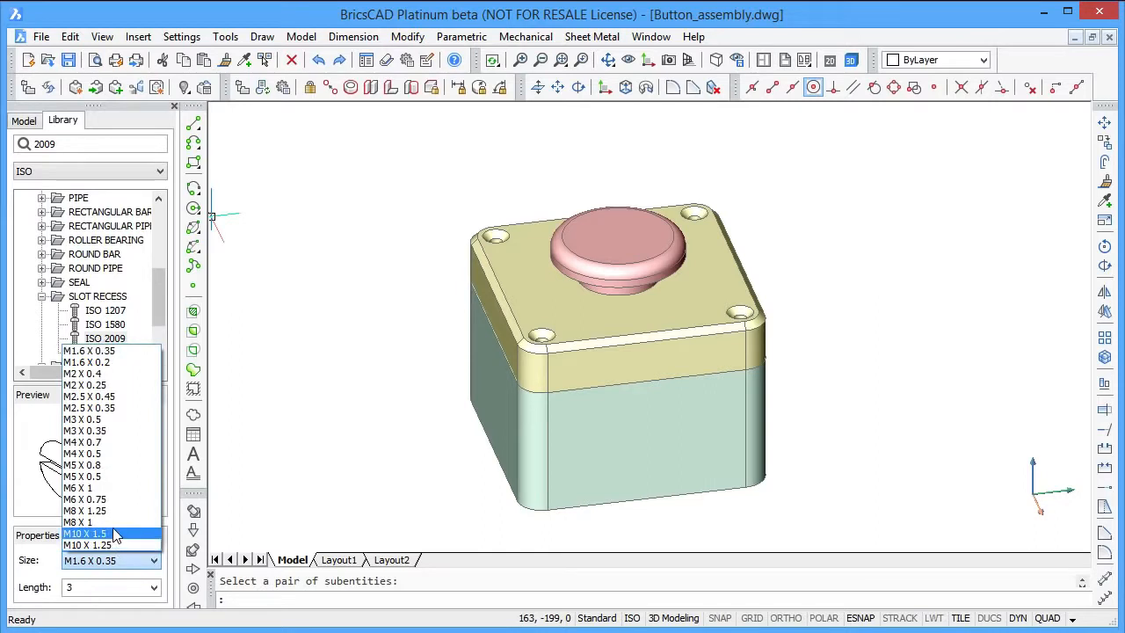
click(155, 586)
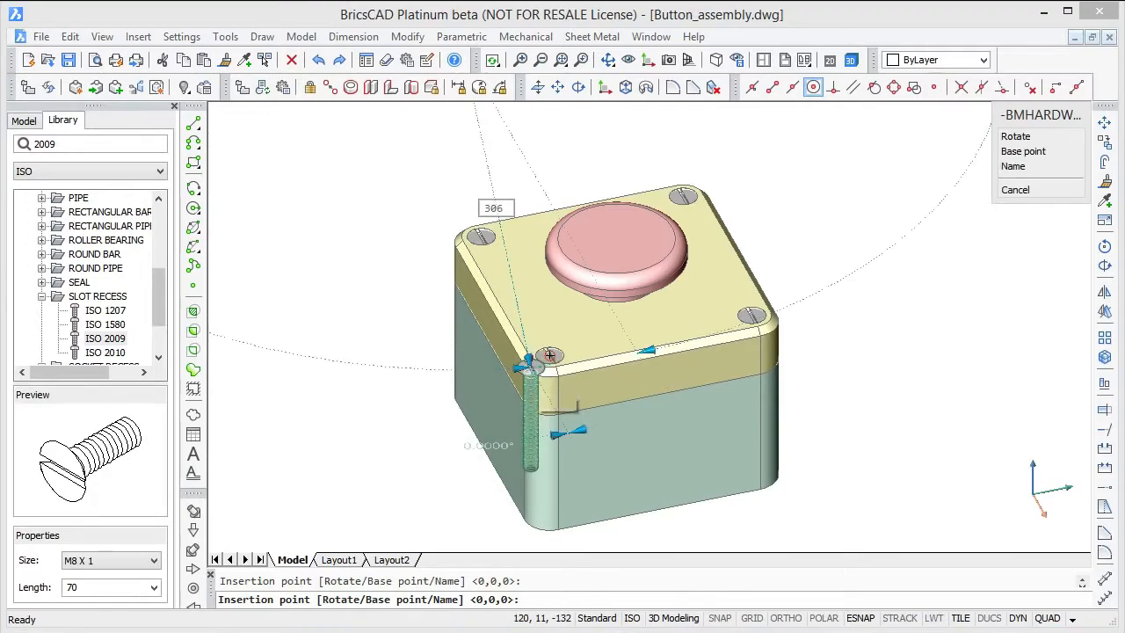
click(1015, 189)
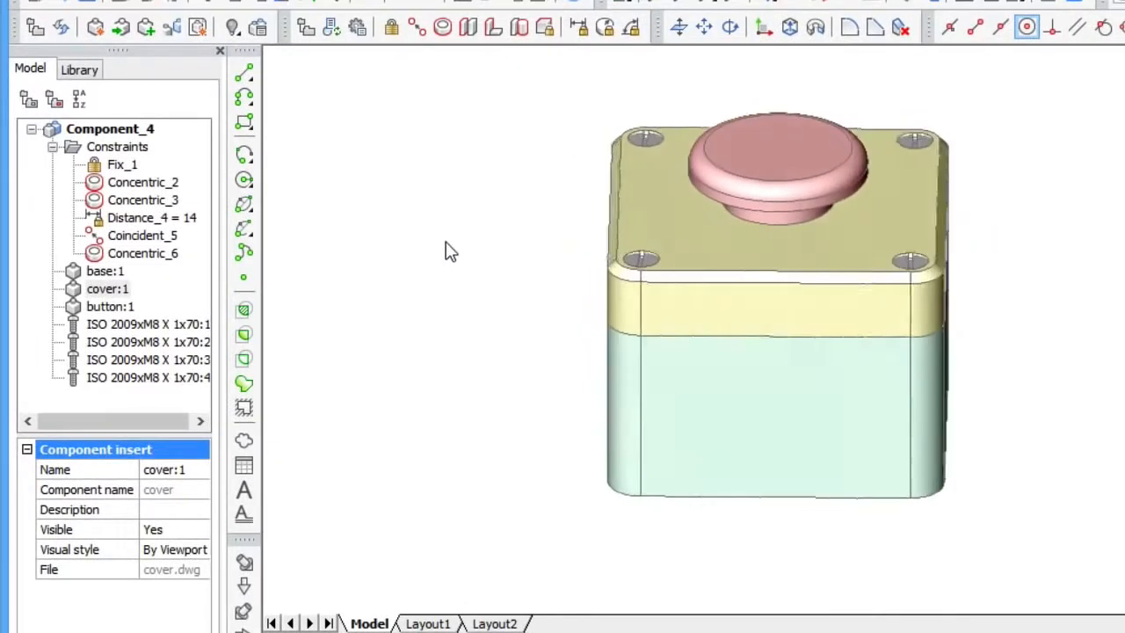
click(151, 217)
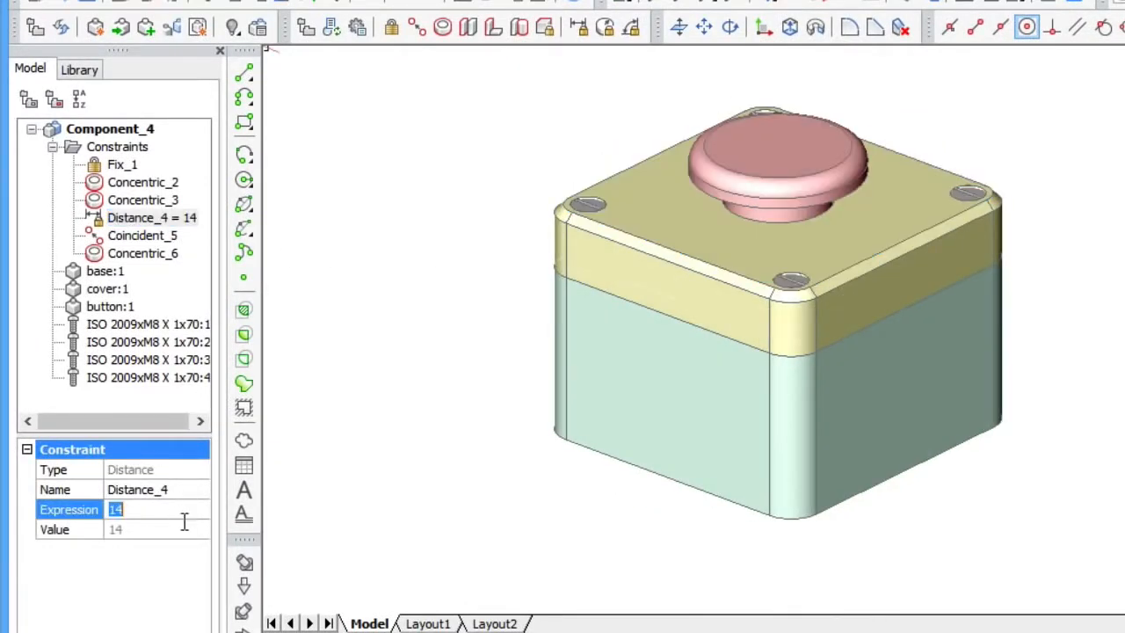